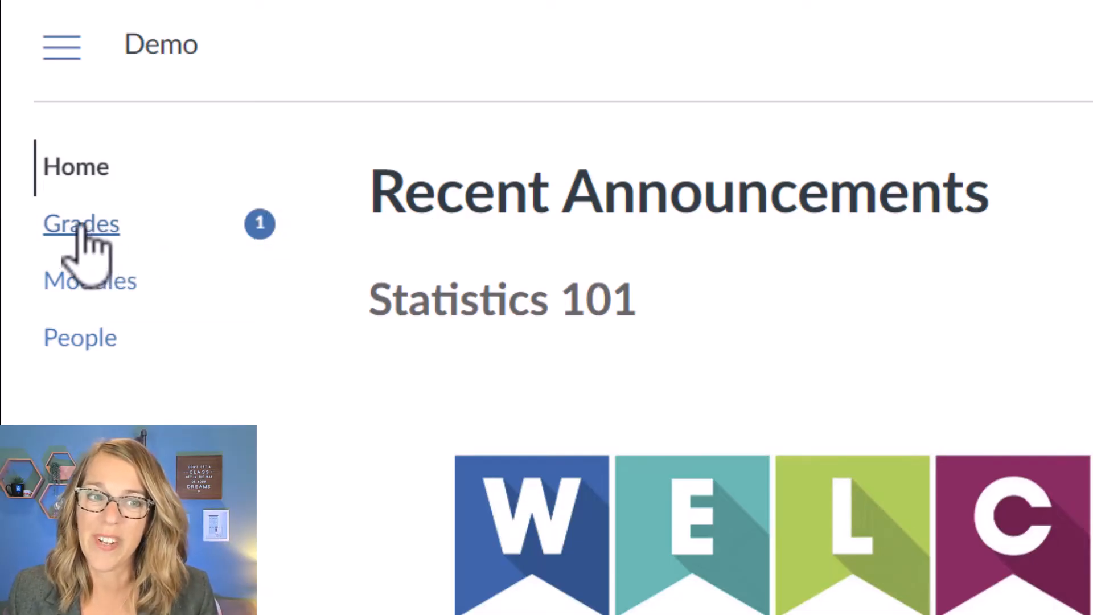
# Show the course Grades page with Assignment #1 at 6/10 and Introduce Yourself missing.
pyautogui.click(80, 224)
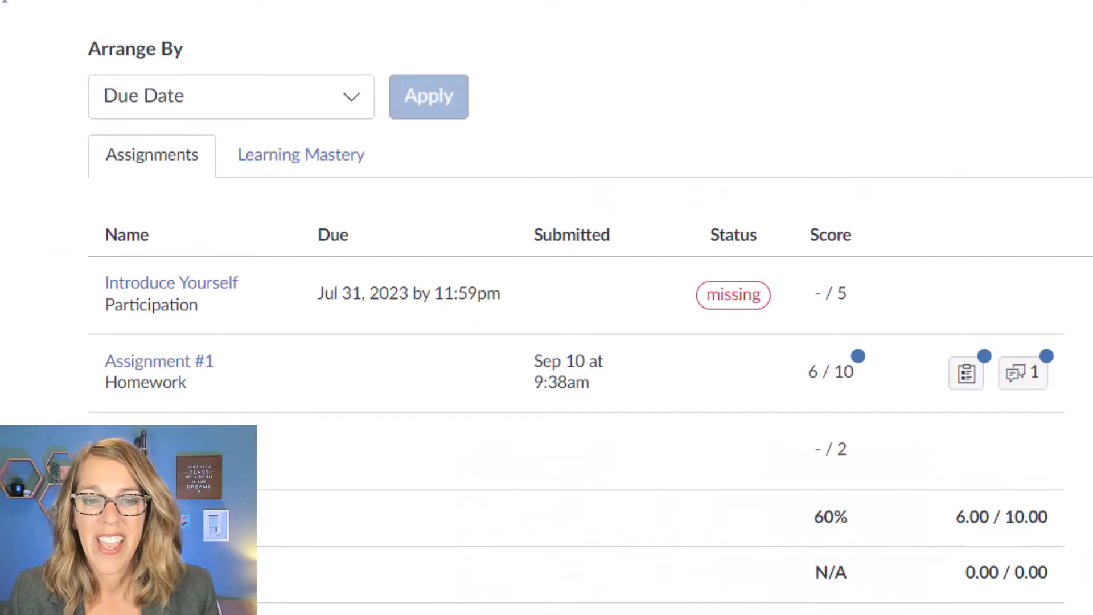
pyautogui.moveTo(295, 380)
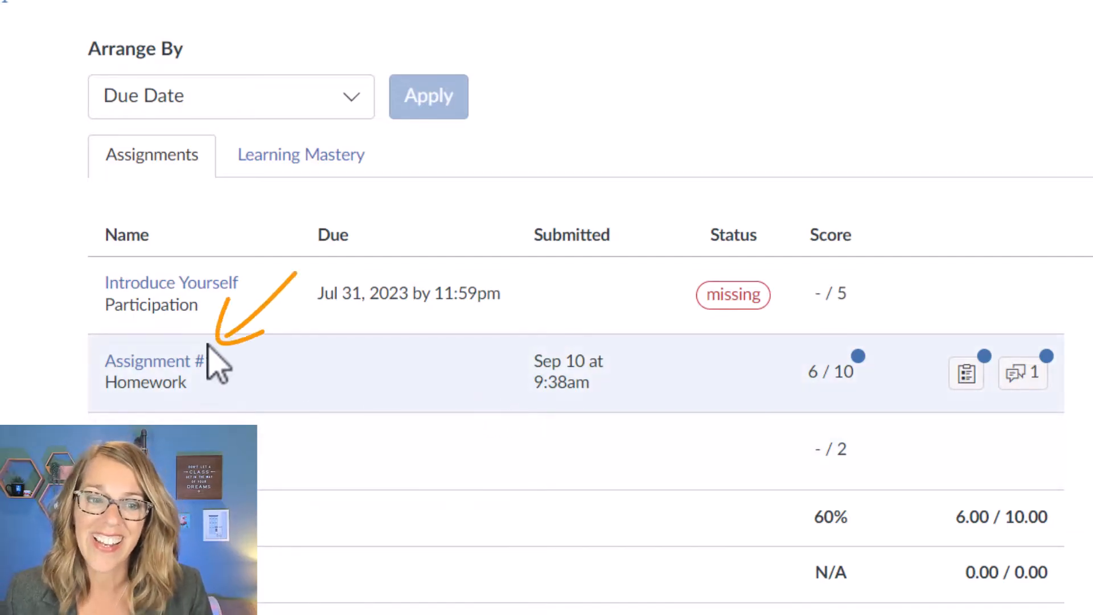
# View Assignment #1's Submission Details with its 6/10 grade and instructor comment.
pyautogui.click(146, 360)
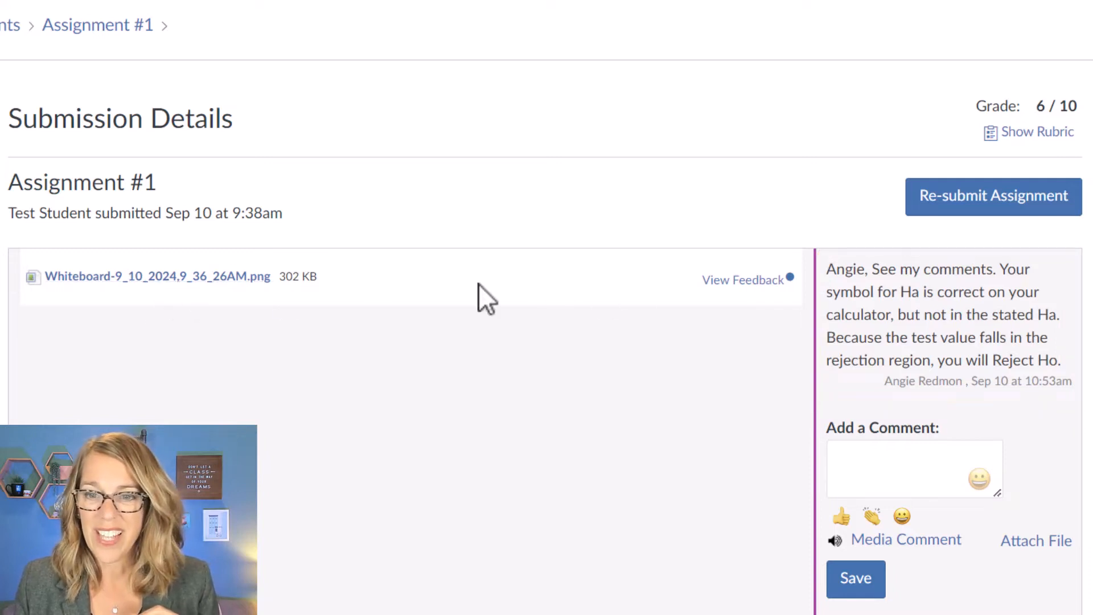
pyautogui.moveTo(743, 280)
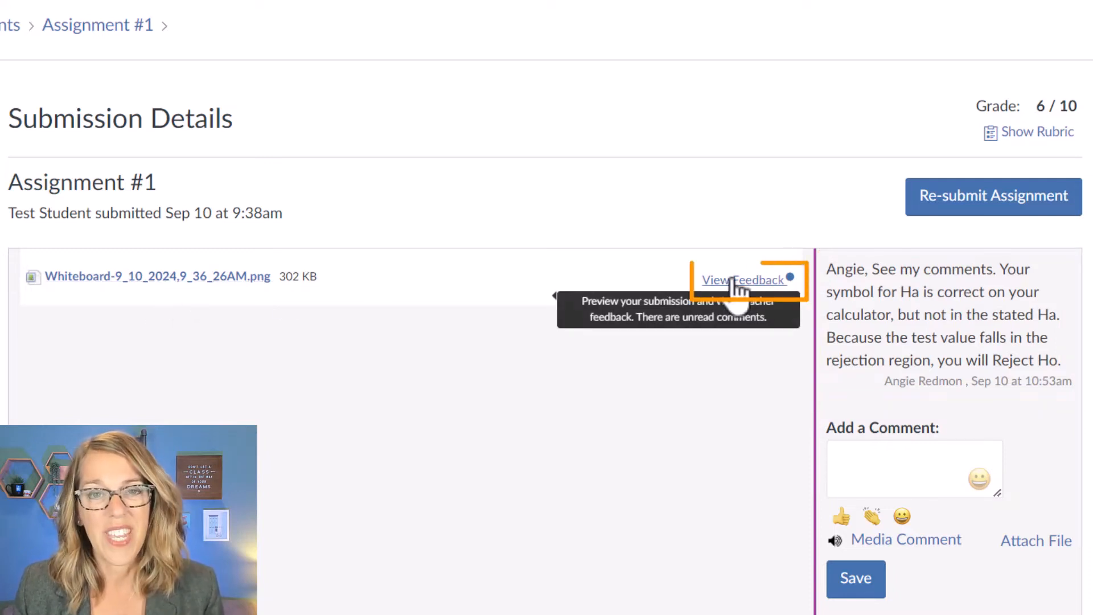
# View Feedback on the submitted whiteboard image to see the instructor's annotations.
pyautogui.click(745, 281)
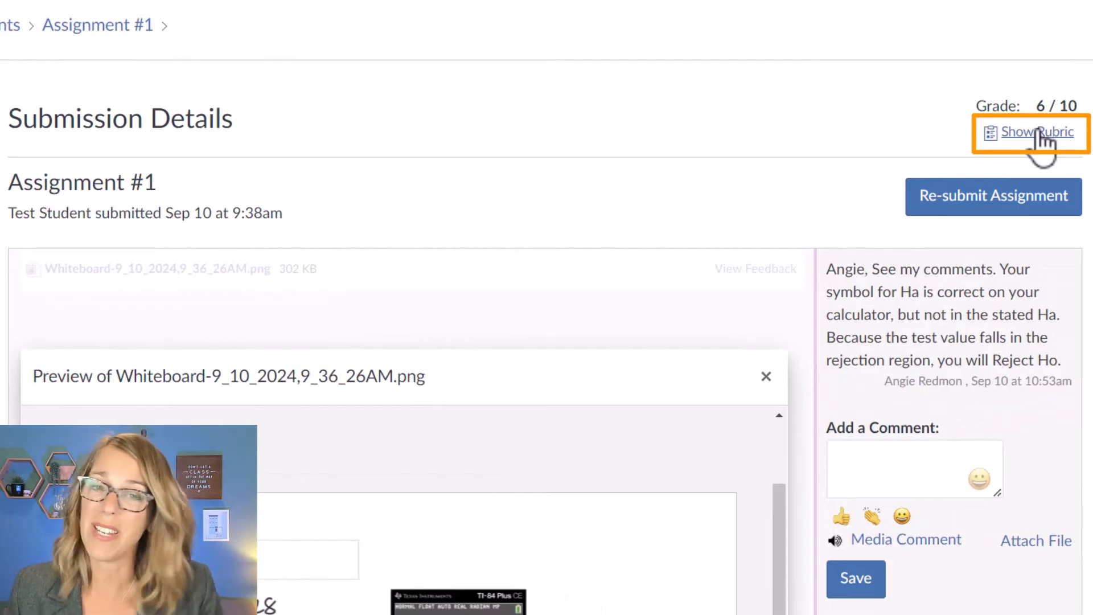
pyautogui.click(1030, 132)
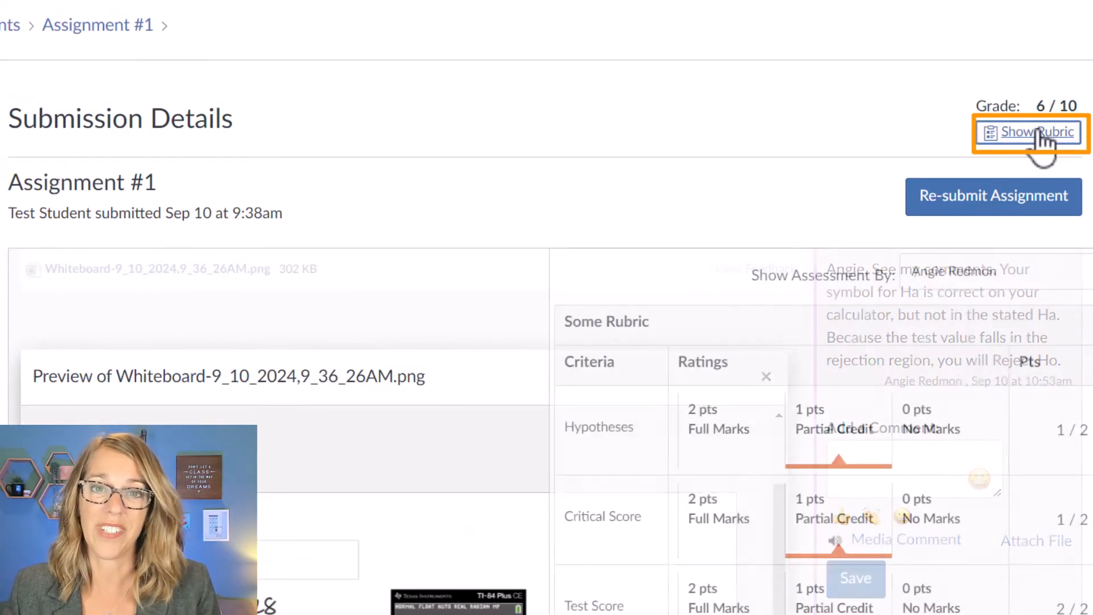
pyautogui.click(1032, 132)
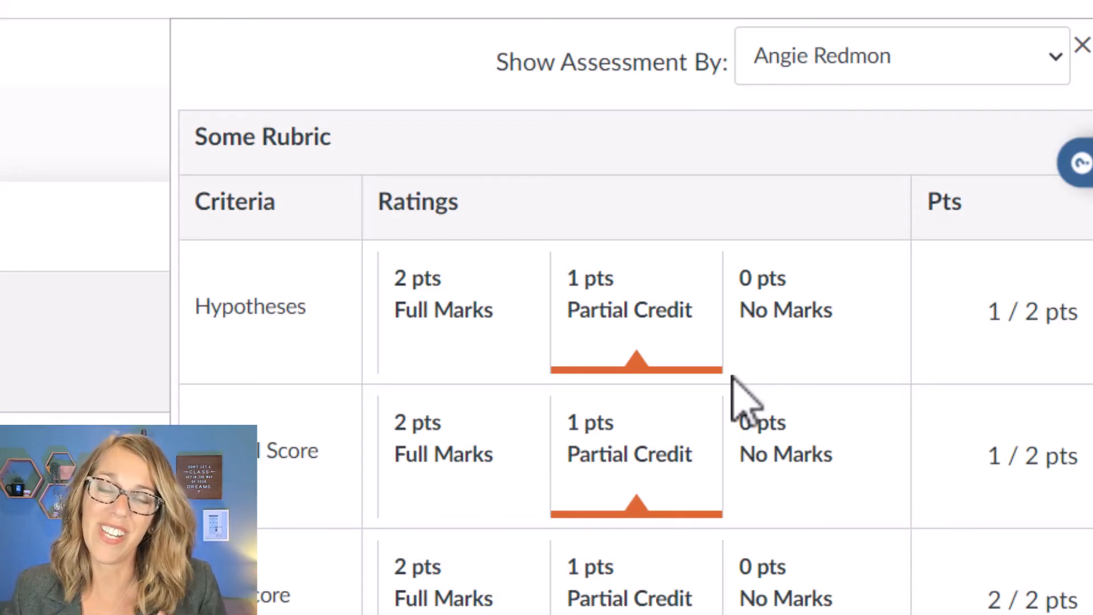
pyautogui.moveTo(691, 383)
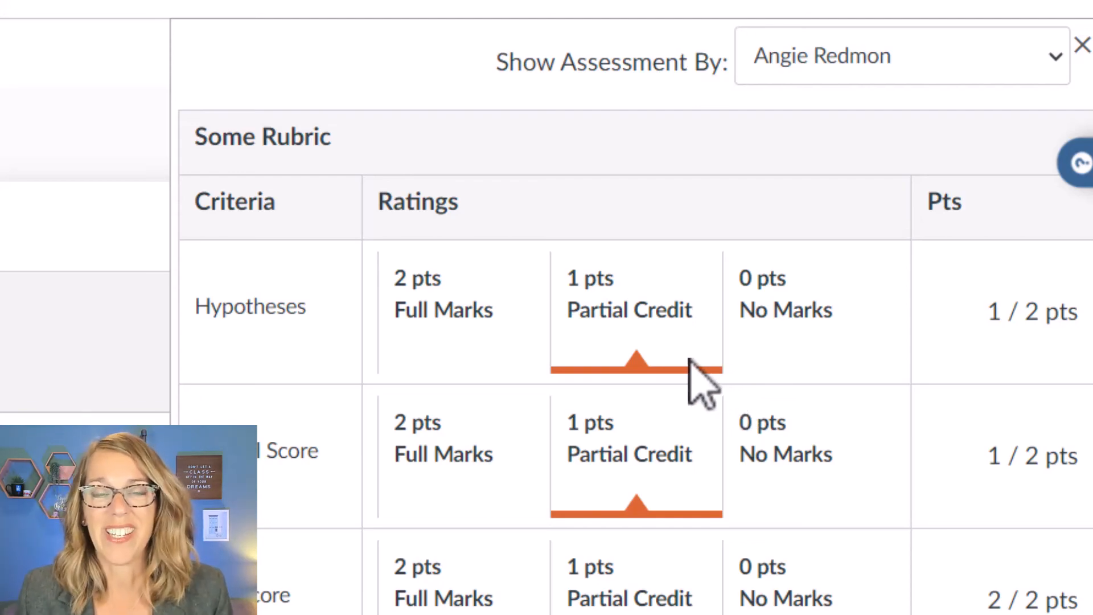